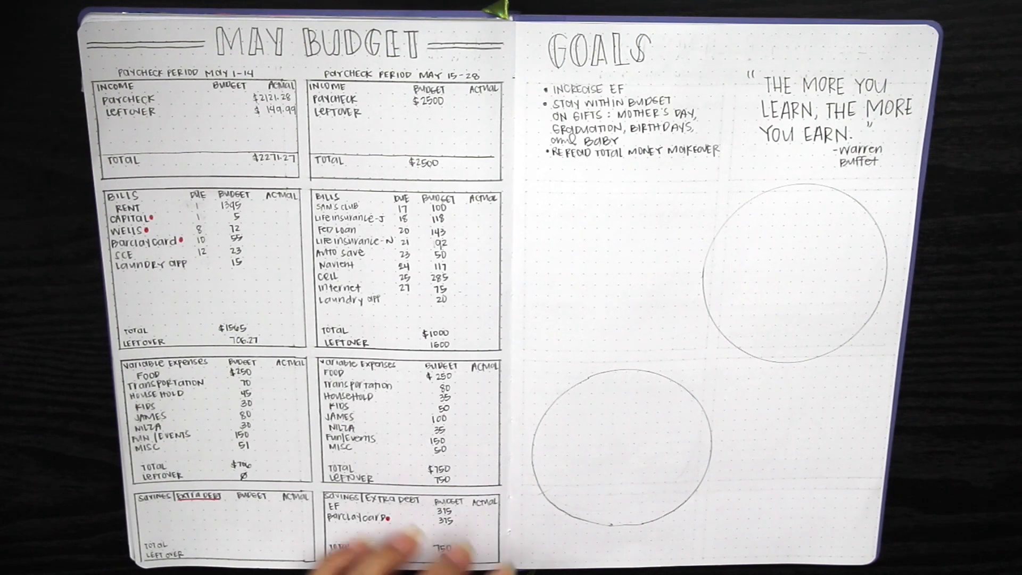
mouse_move(326, 489)
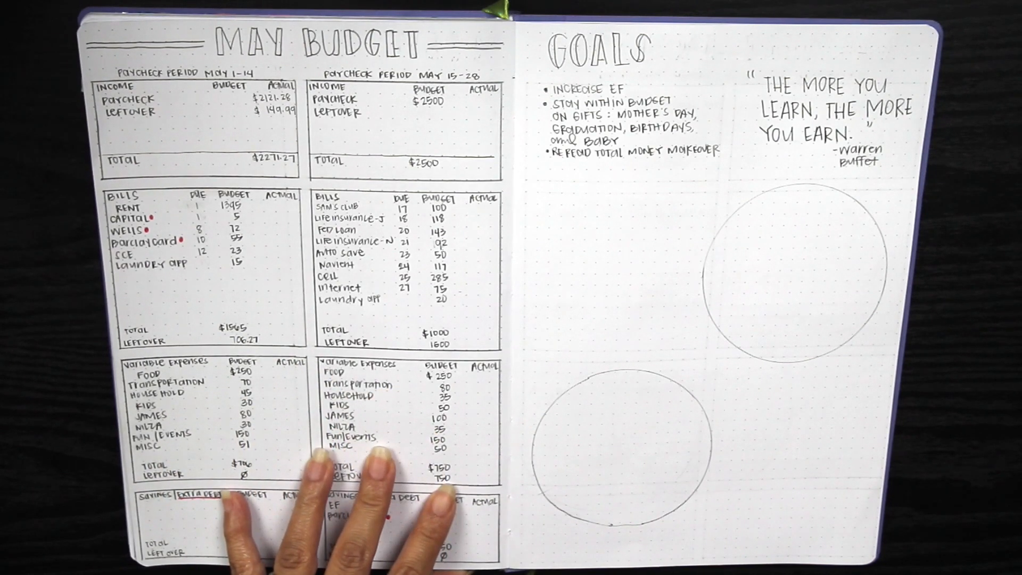